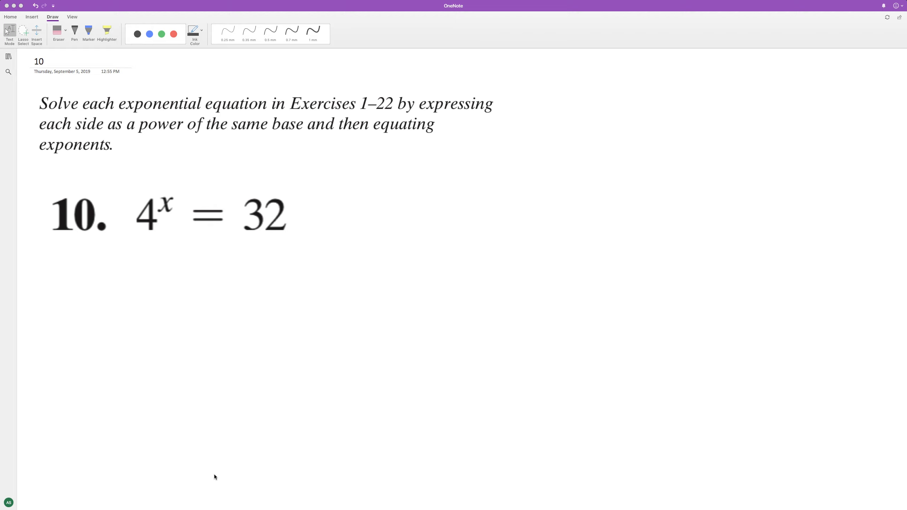
mouse_move(149, 185)
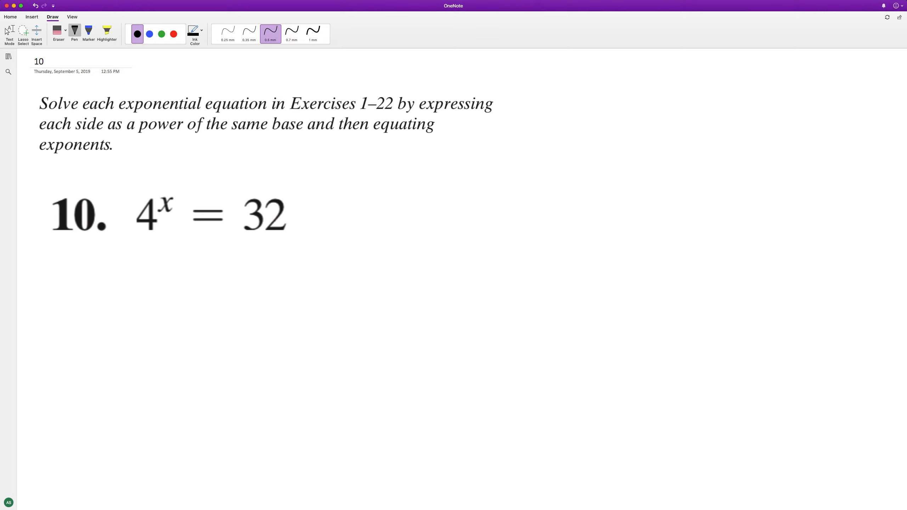
Step: Write 2^(2x) = 2^5 beneath 4^x = 32 and slash through the base 2s
left_click_drag(139, 274, 119, 356)
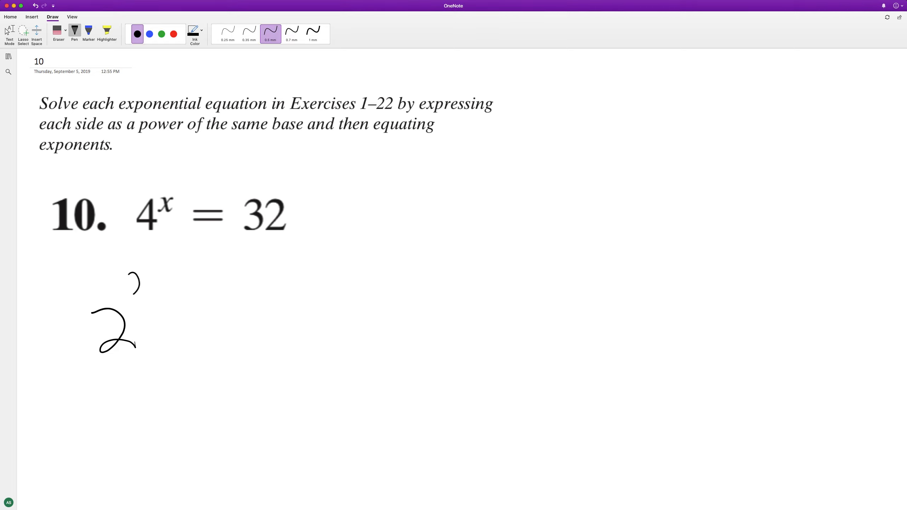
left_click_drag(128, 283, 289, 323)
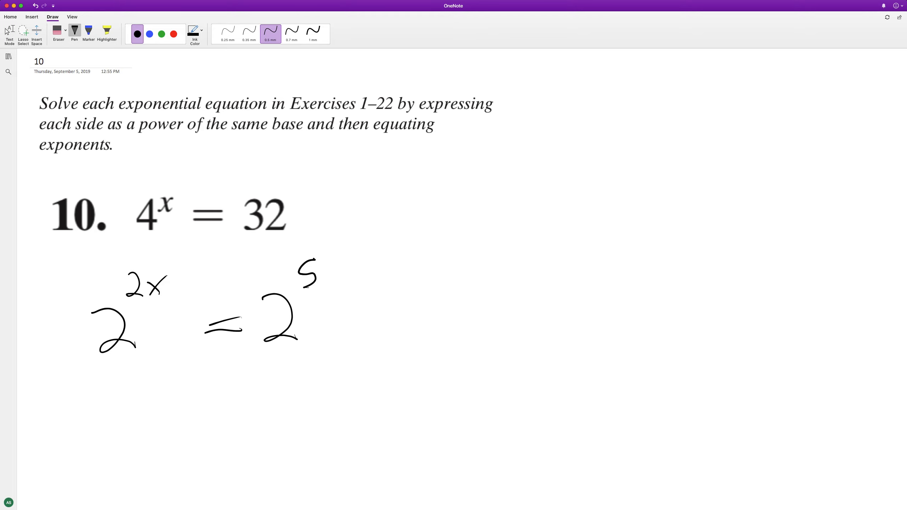
left_click_drag(168, 283, 81, 370)
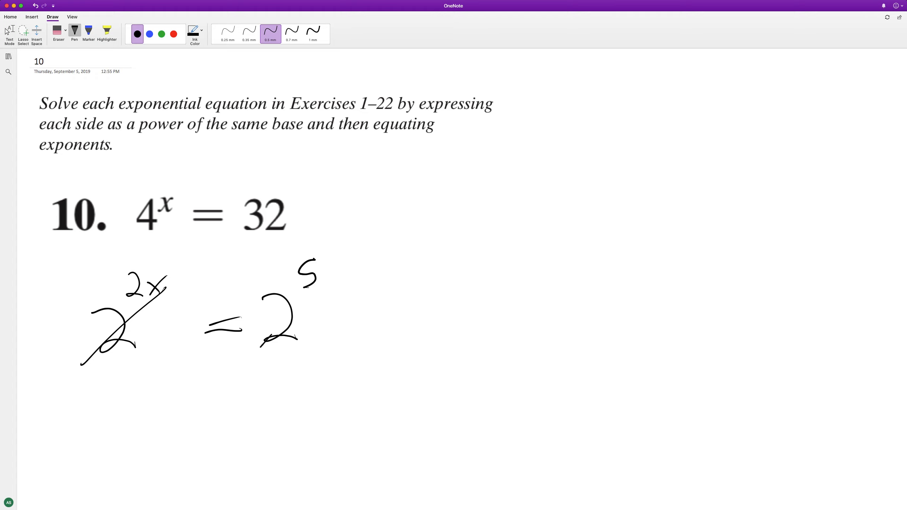
Step: Write 2x = 5, put each side over 2, and begin x = at the top right
left_click_drag(116, 416, 226, 422)
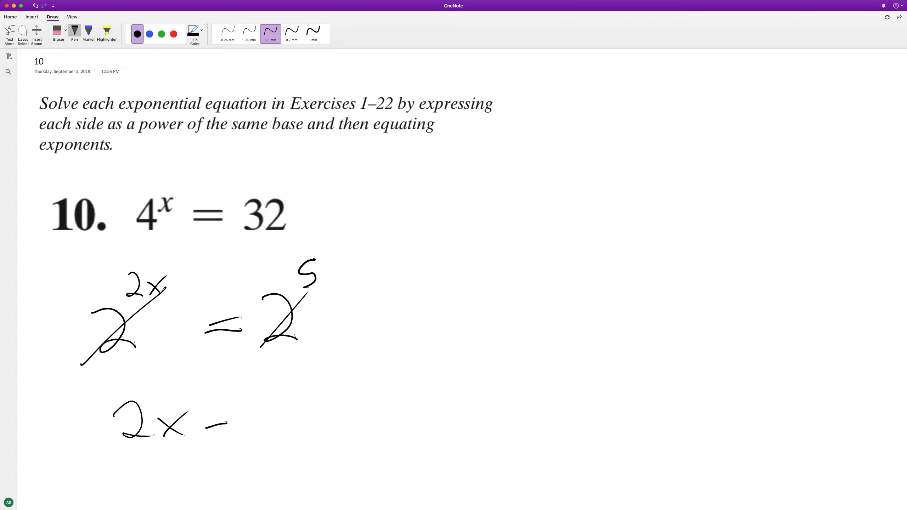
left_click_drag(208, 417, 197, 474)
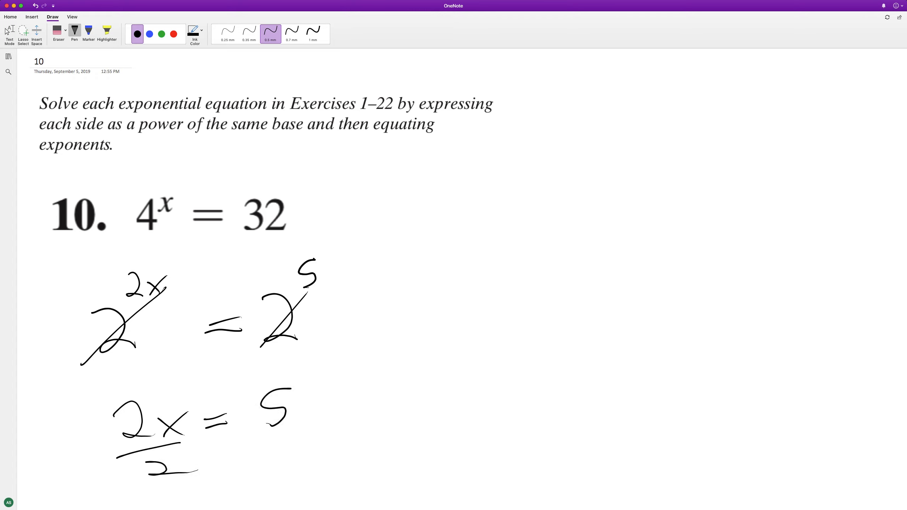
left_click_drag(411, 179, 483, 200)
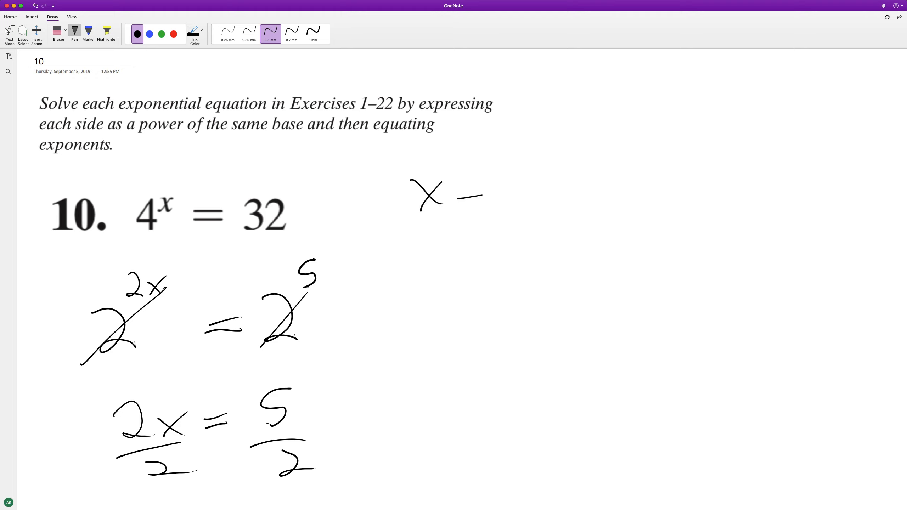